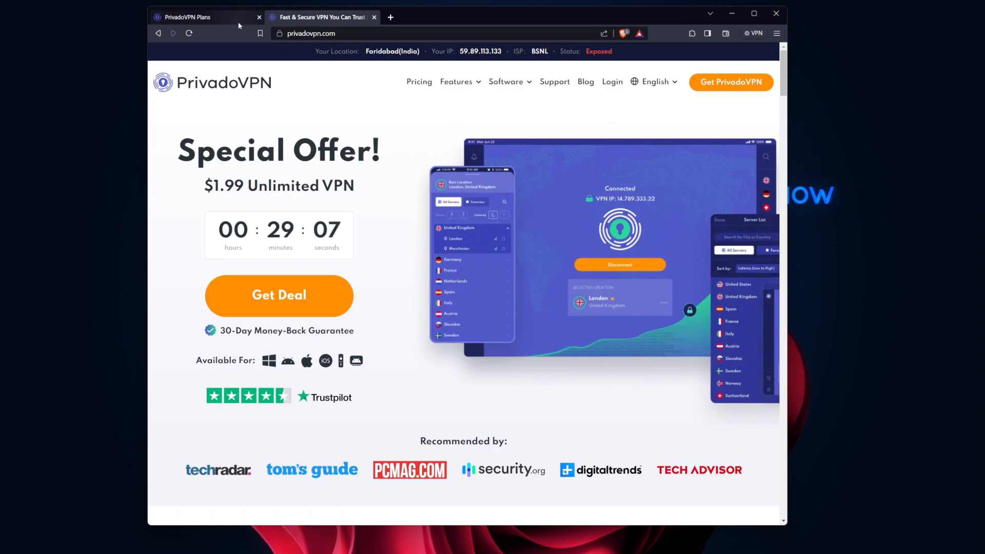
- Open the Software menu on privadovpn.com to show the PrivadoVPN download options
click(279, 295)
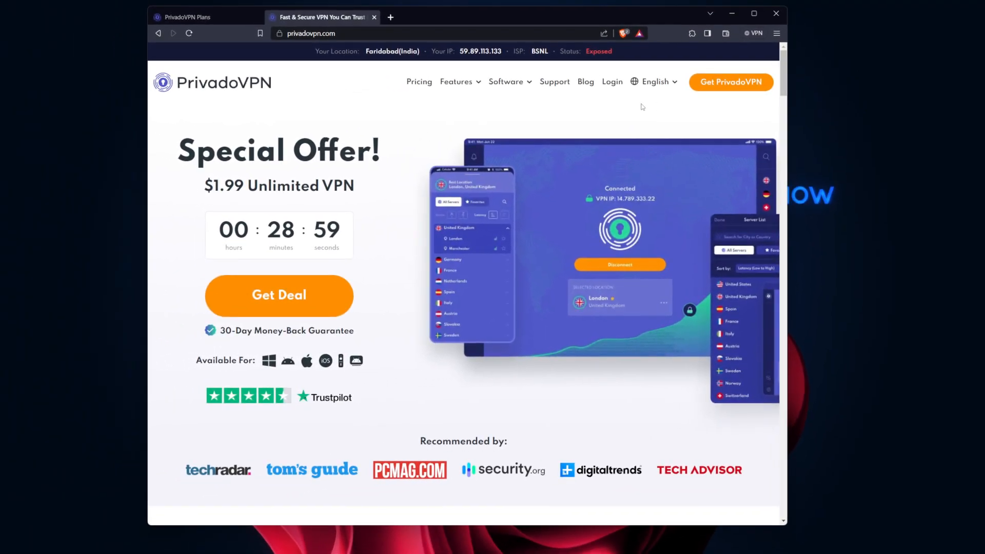
click(506, 81)
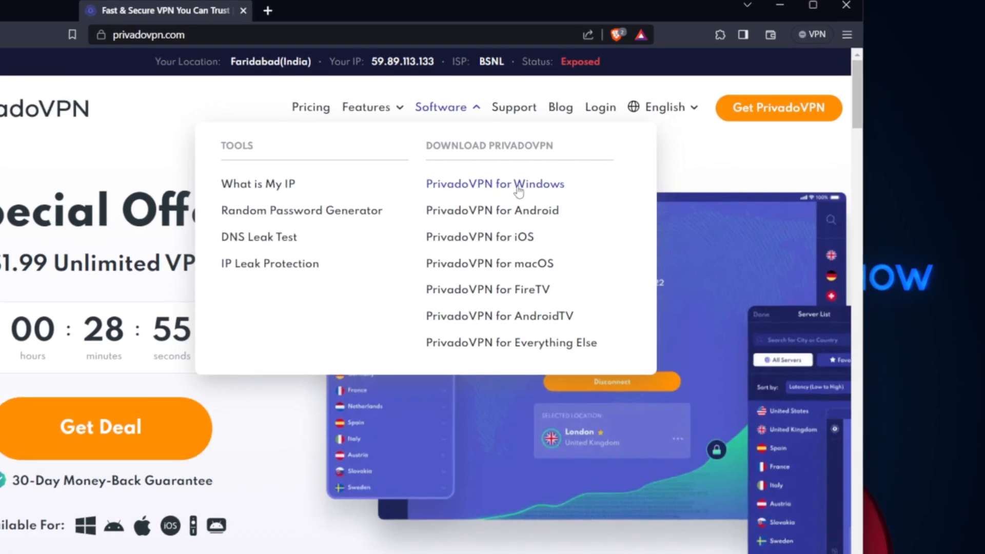
- Choose PrivadoVPN for Windows, then close the browser
click(494, 184)
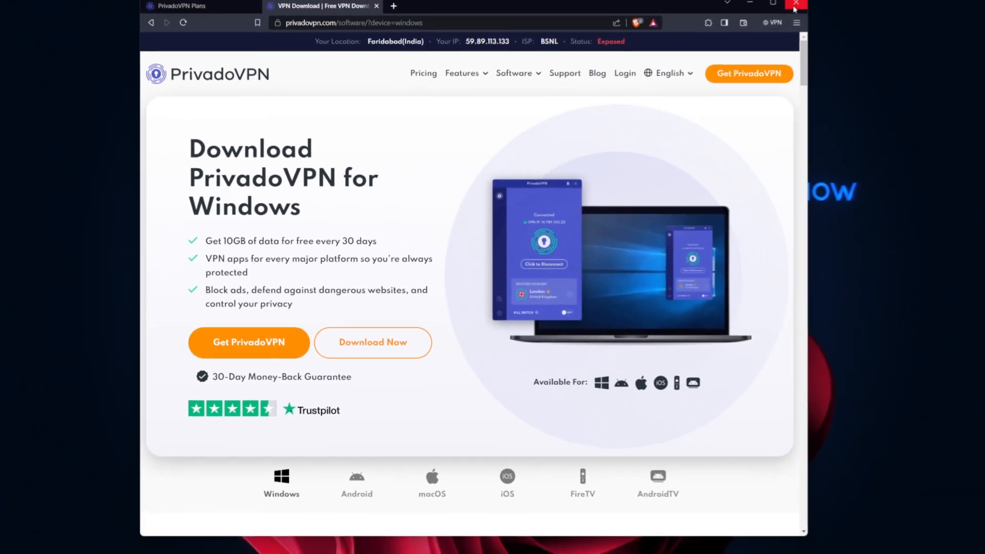
click(796, 4)
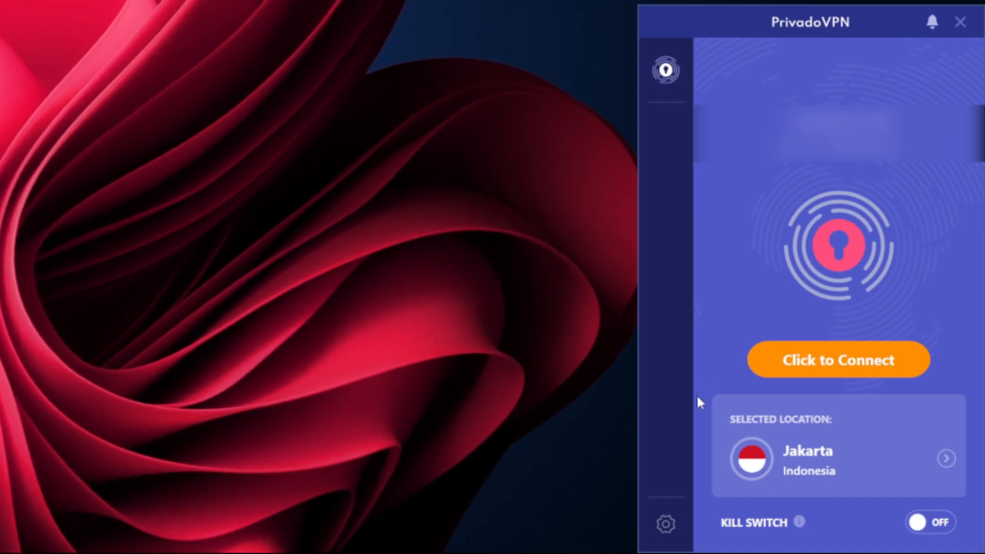
mouse_move(772, 436)
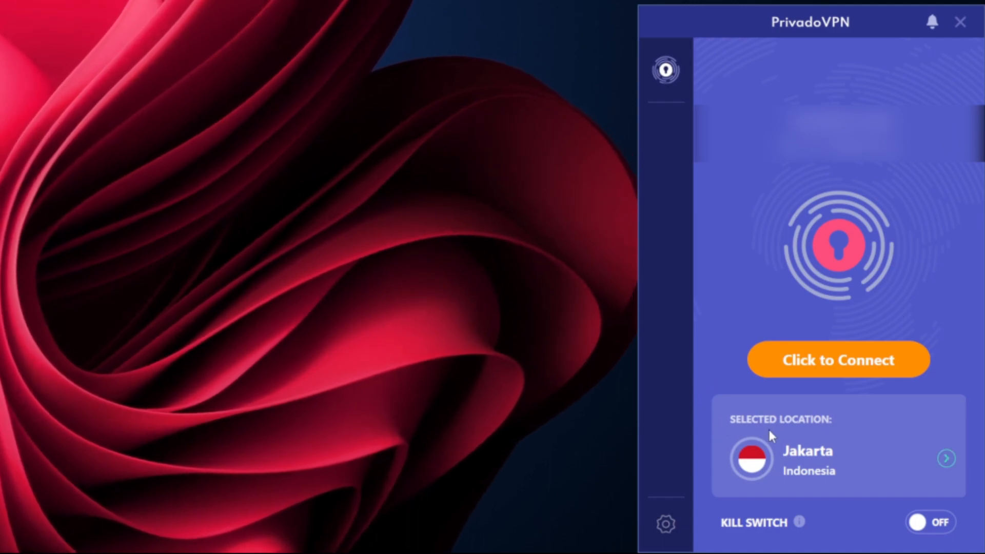
mouse_move(831, 457)
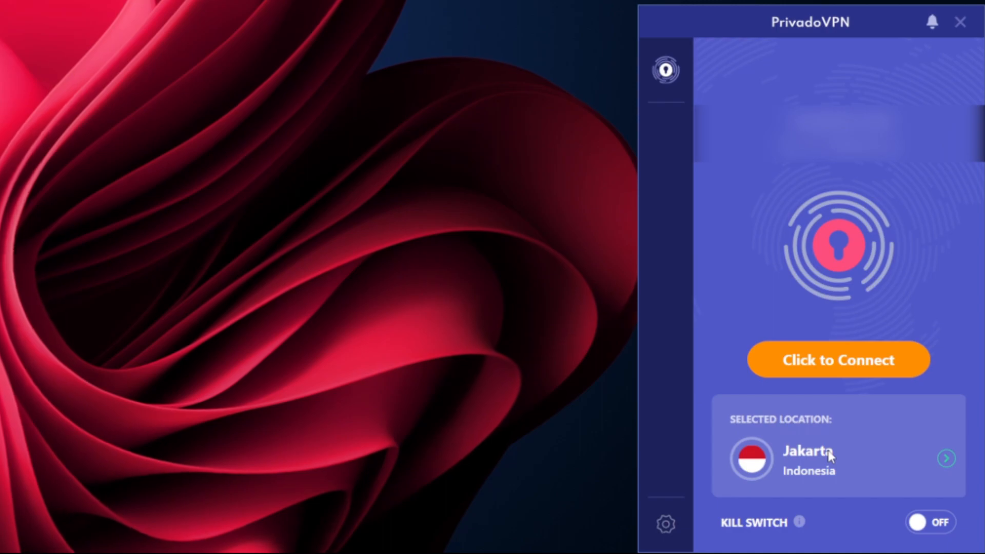
- Pick Jakarta, Indonesia from the All Servers location list
click(946, 459)
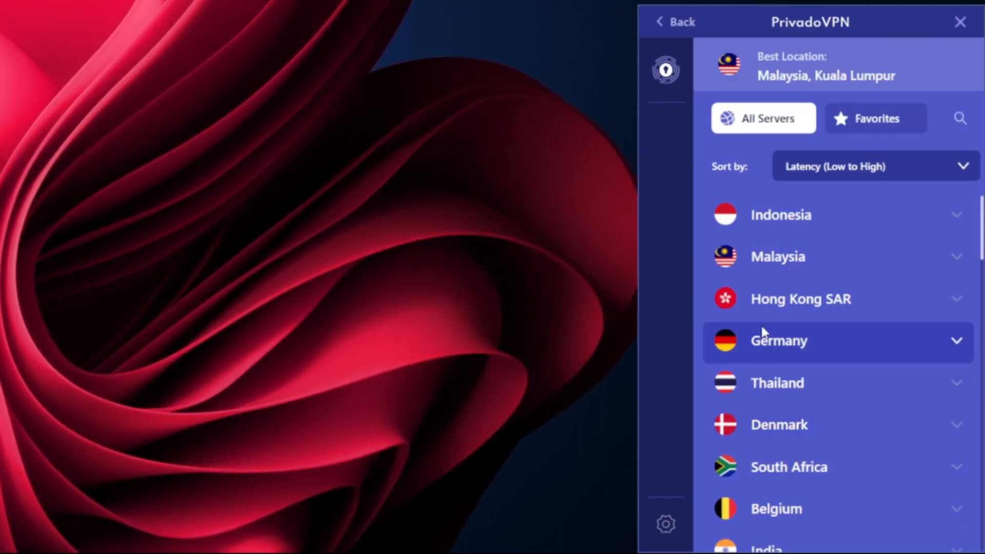
mouse_move(635, 296)
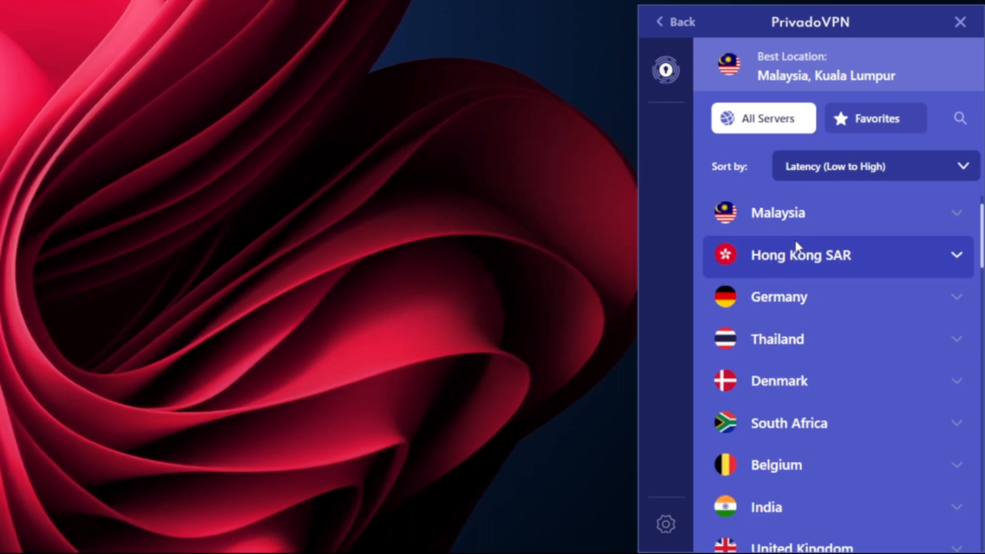
scroll(down, 3)
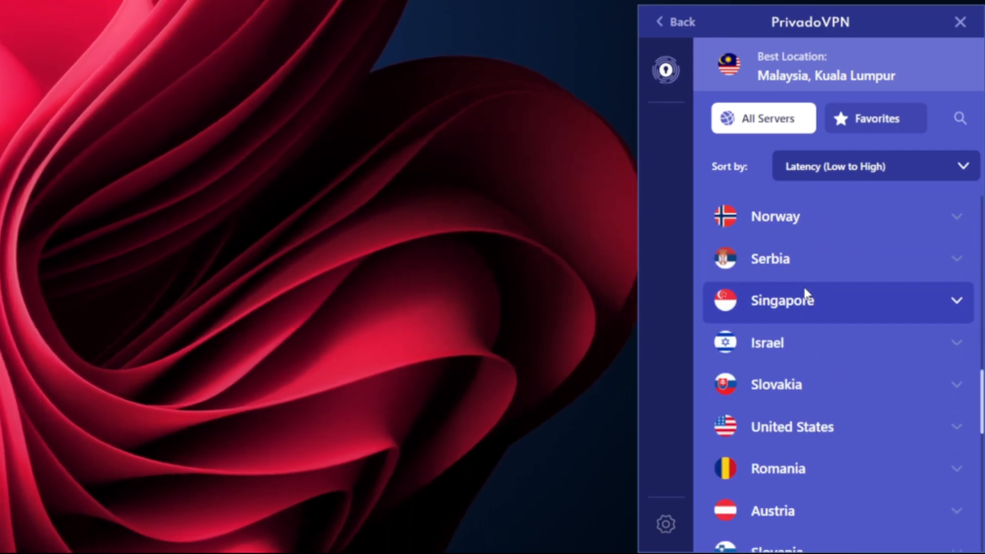
scroll(down, 3)
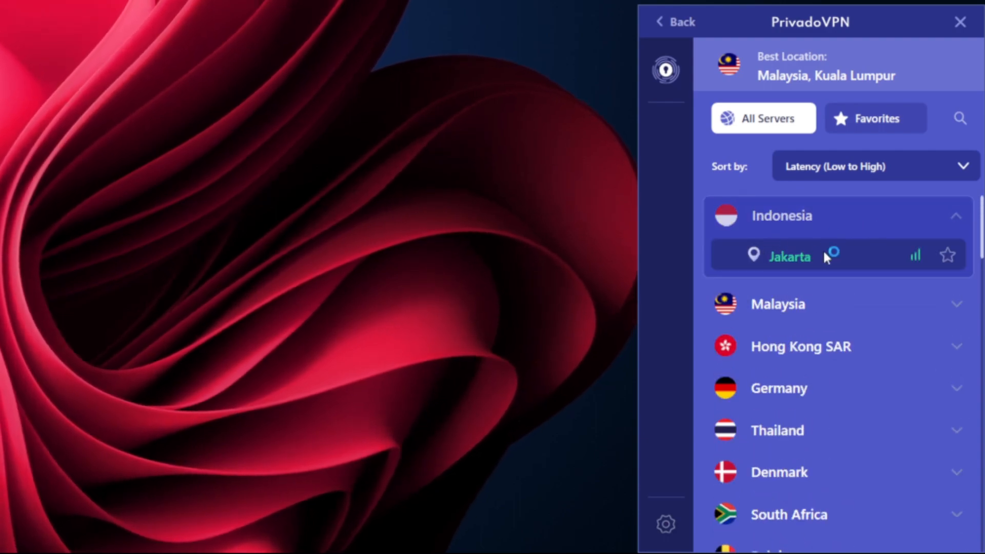
click(791, 257)
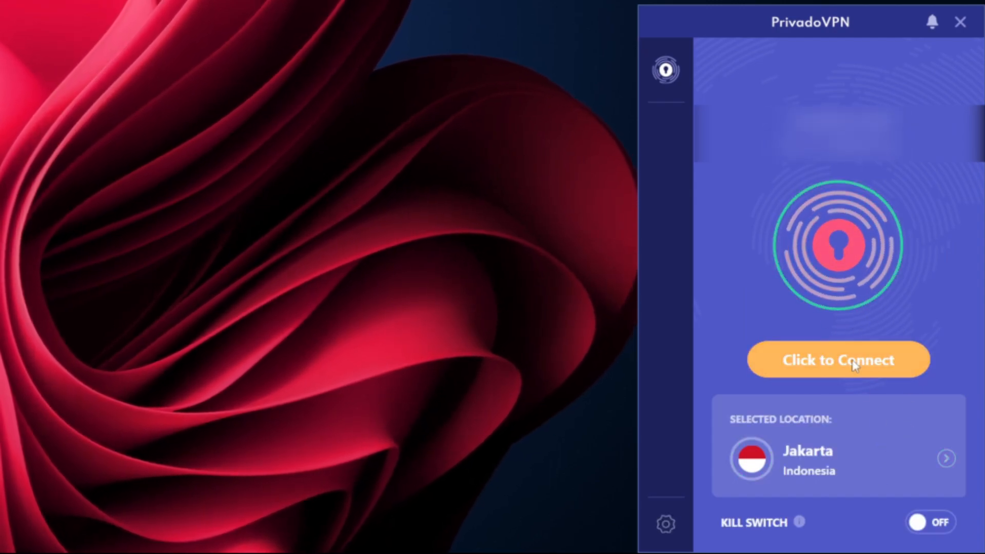
click(837, 360)
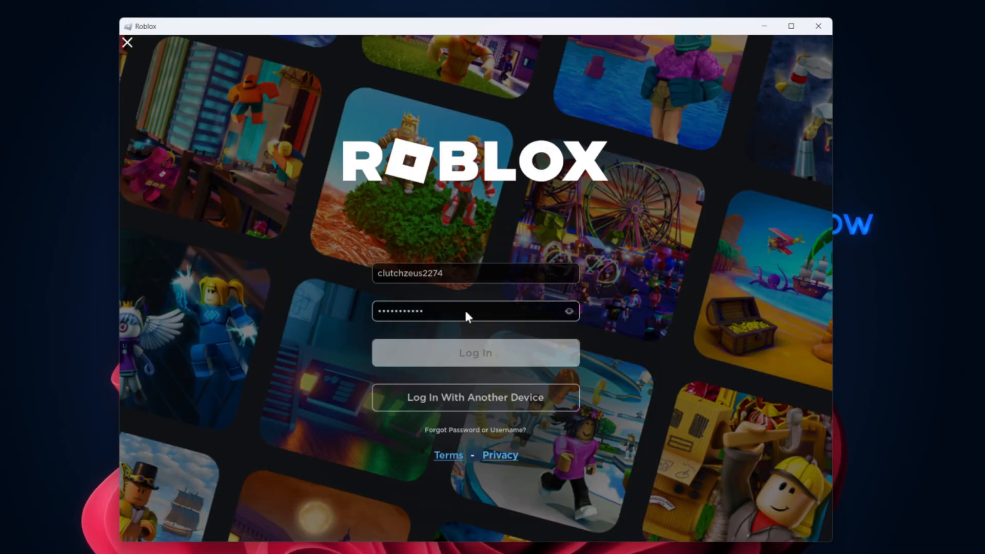
- Log in to Roblox and submit the 'Verifying you're not a bot' puzzle
click(475, 352)
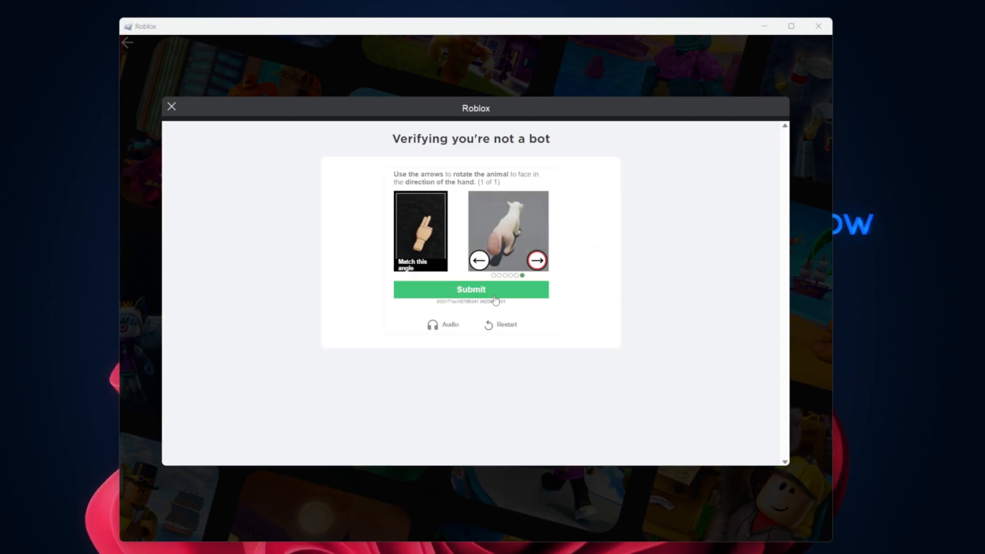
click(471, 289)
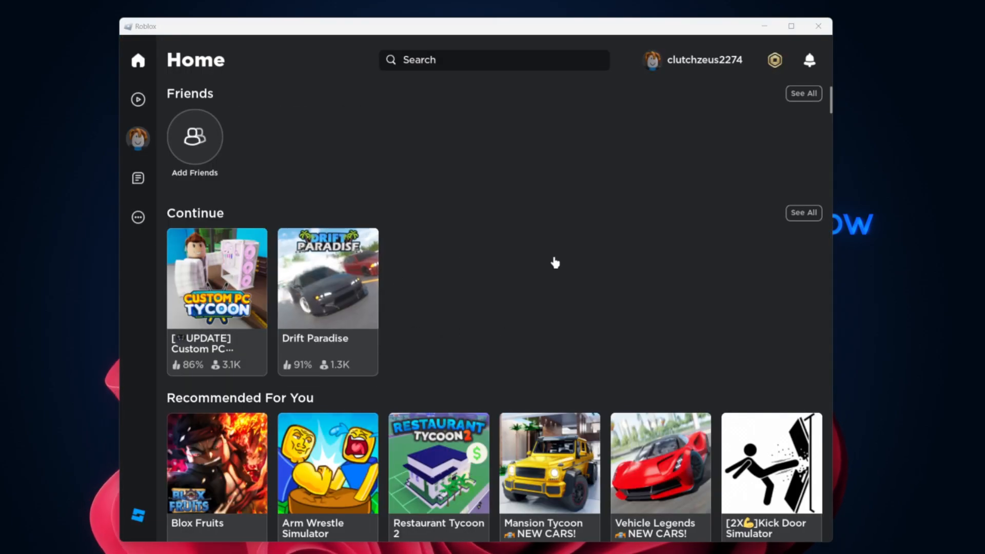
mouse_move(600, 252)
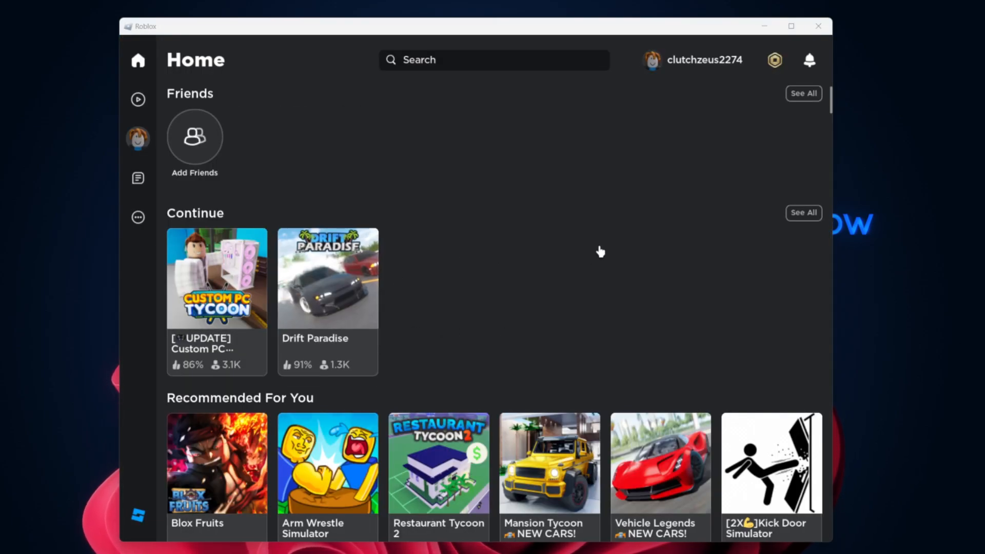
mouse_move(582, 245)
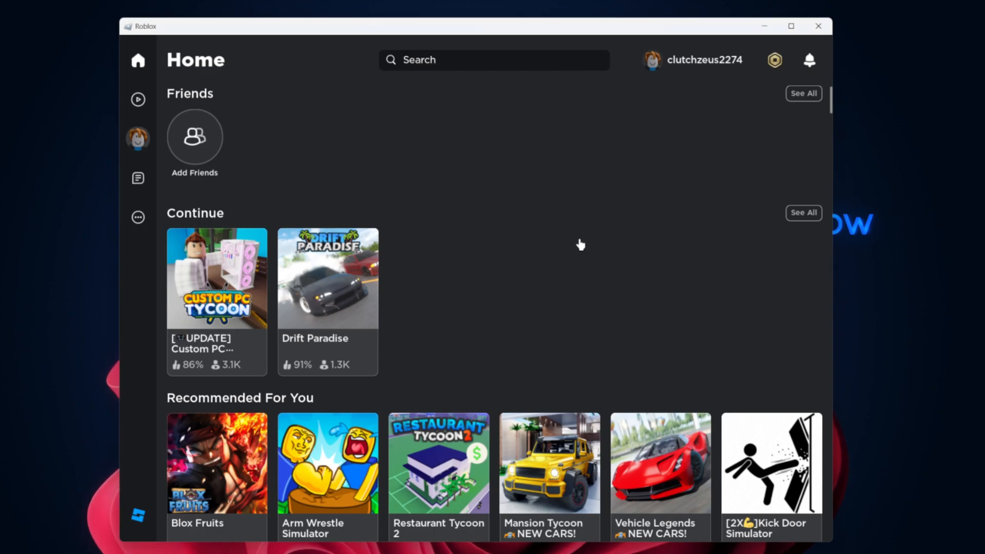
mouse_move(612, 246)
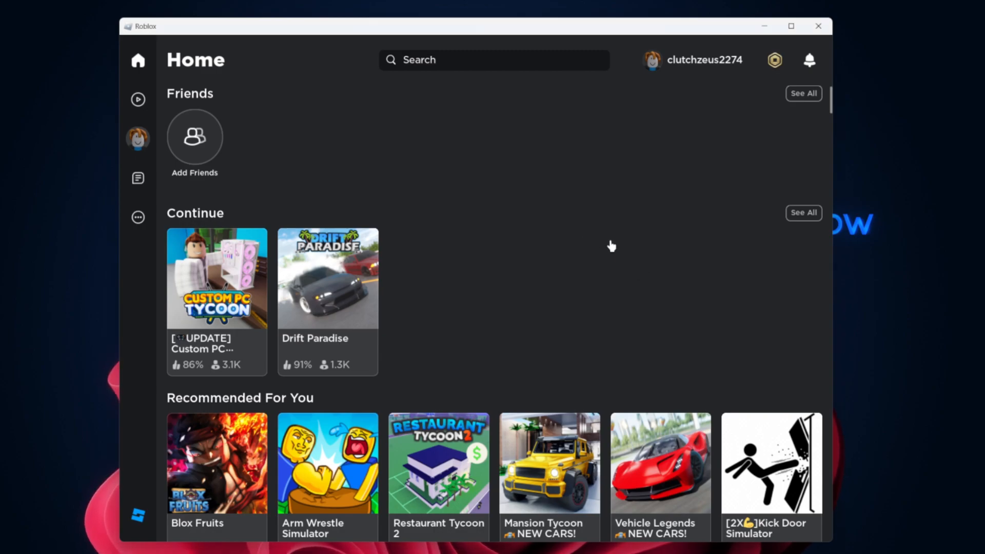
mouse_move(657, 271)
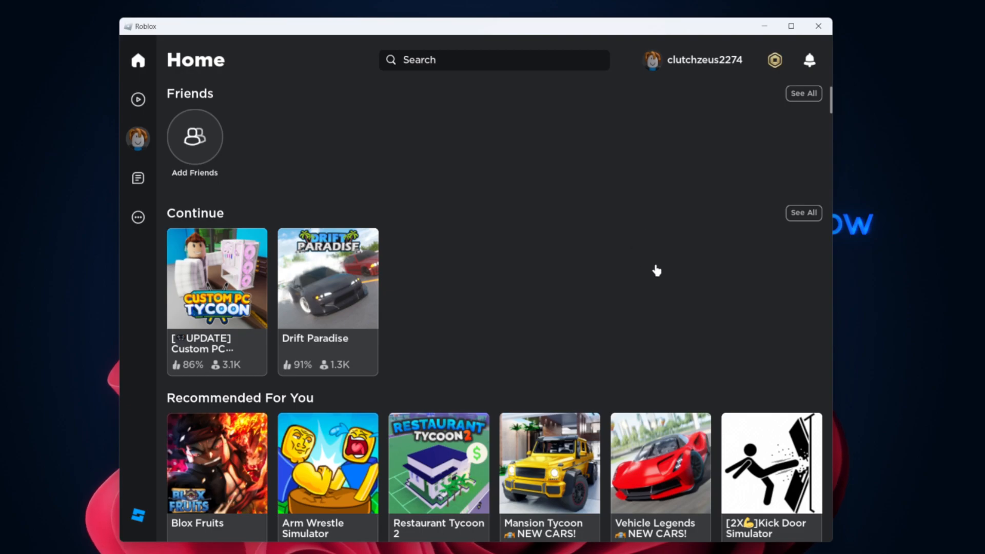
mouse_move(666, 247)
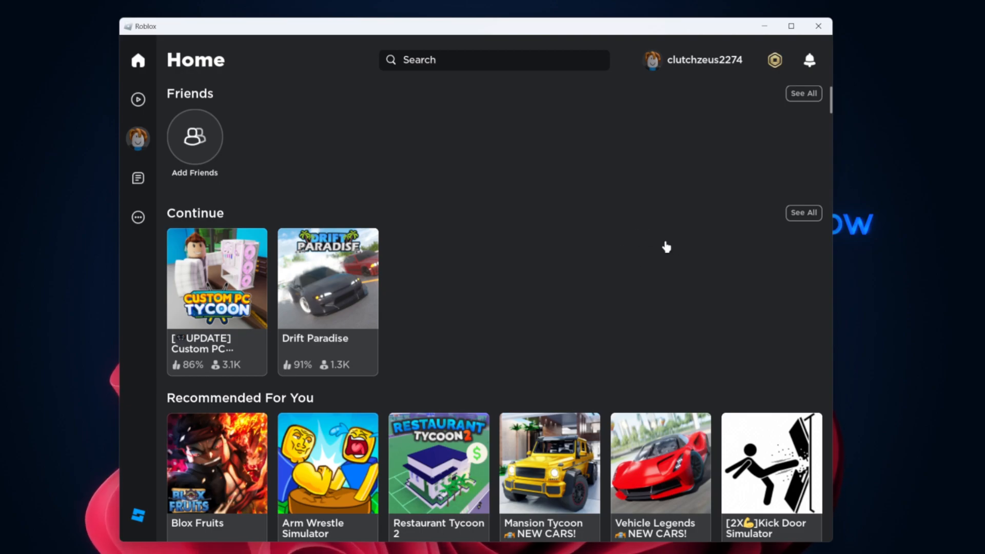
mouse_move(744, 232)
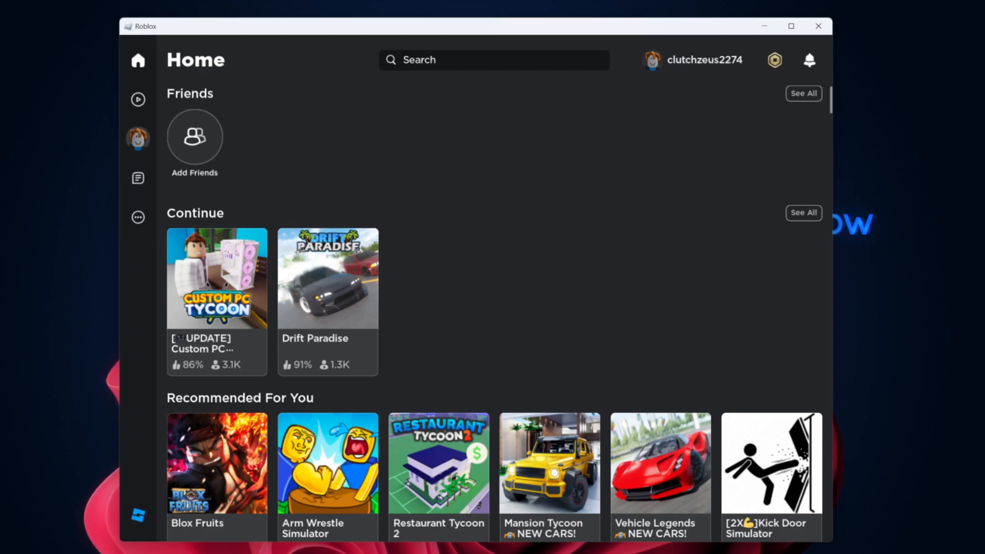
- Disconnect PrivadoVPN from the Jakarta server via the tray icon
click(671, 531)
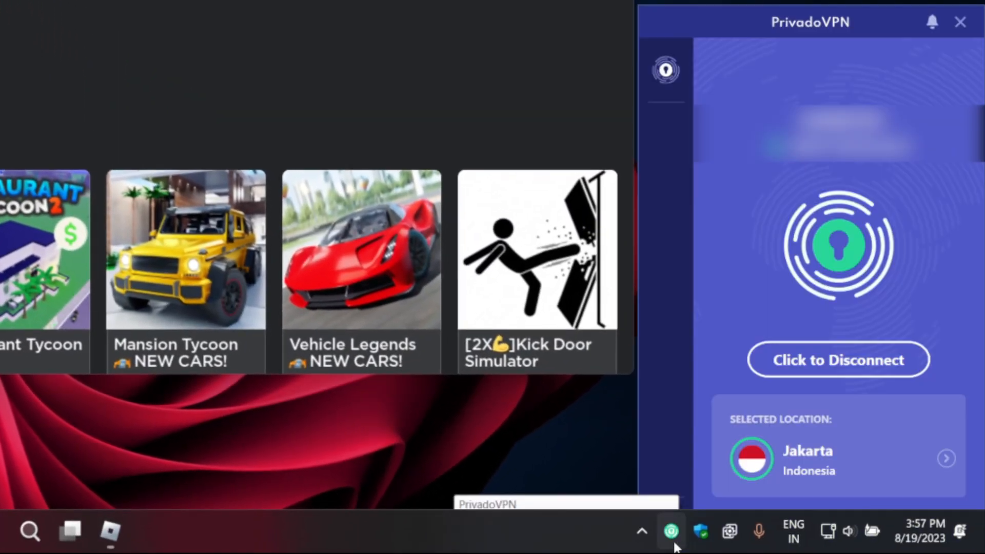
click(837, 360)
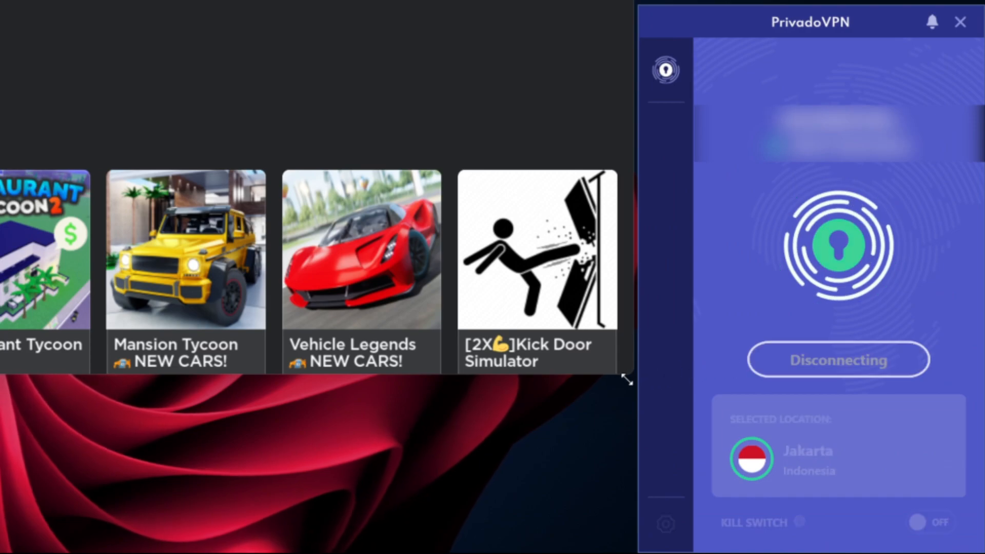